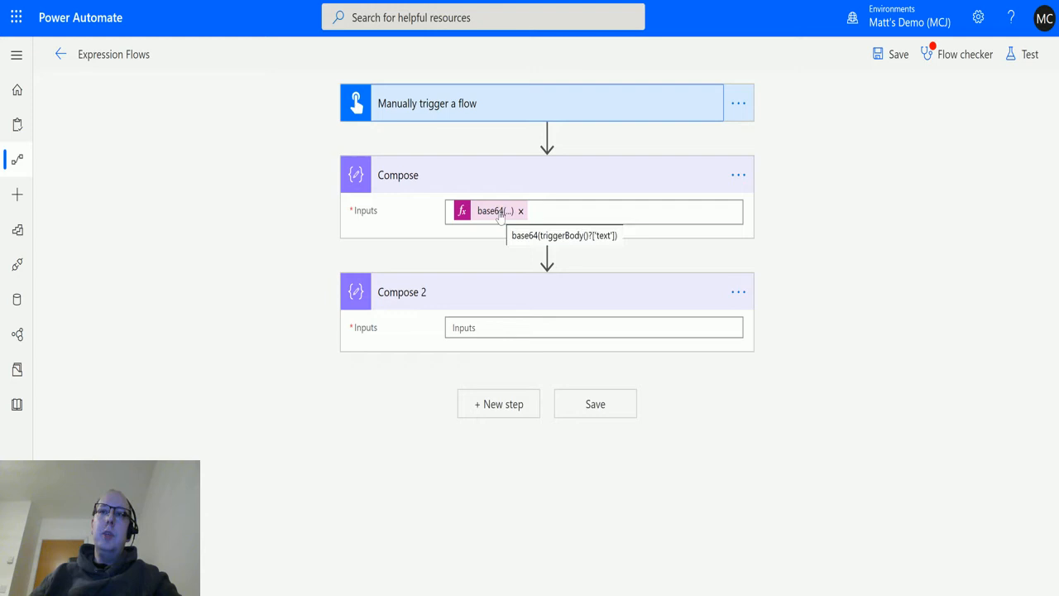
- Begin editing Compose 2's Inputs field so the Dynamic content panel appears
{"action": "left_click", "coordinate": [488, 210]}
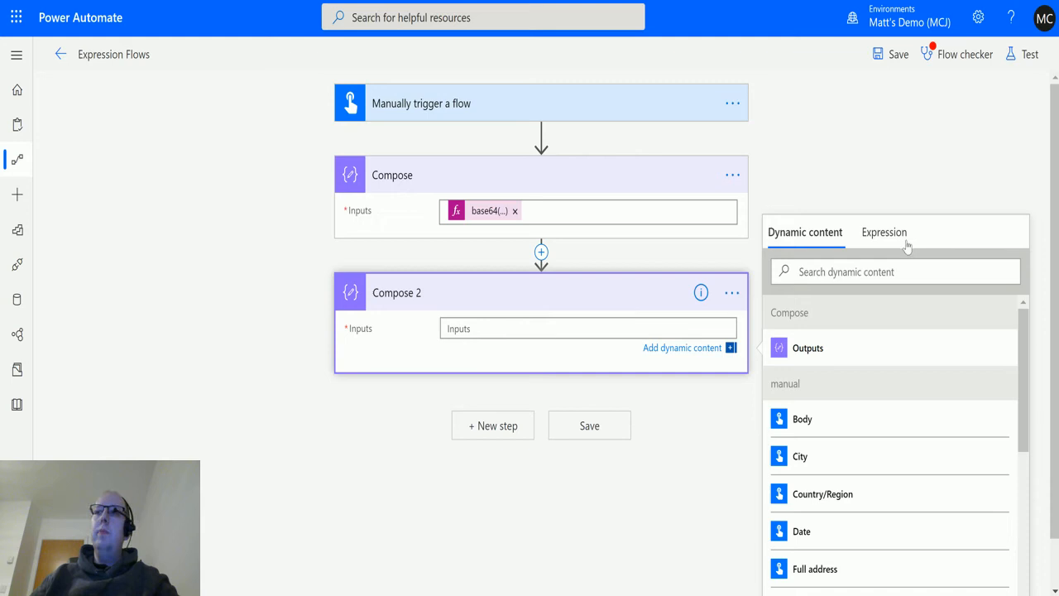
- Give Compose 2 the expression decodeBase64(outputs('Compose')) and confirm it
{"action": "left_click", "coordinate": [883, 232]}
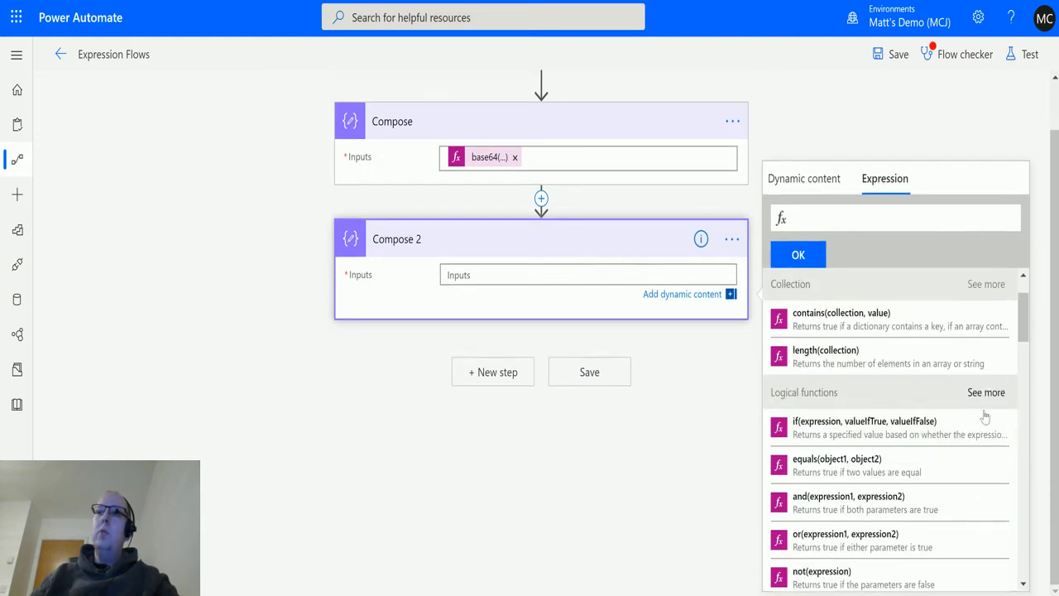
{"action": "scroll", "scroll_direction": "down", "scroll_amount": 3}
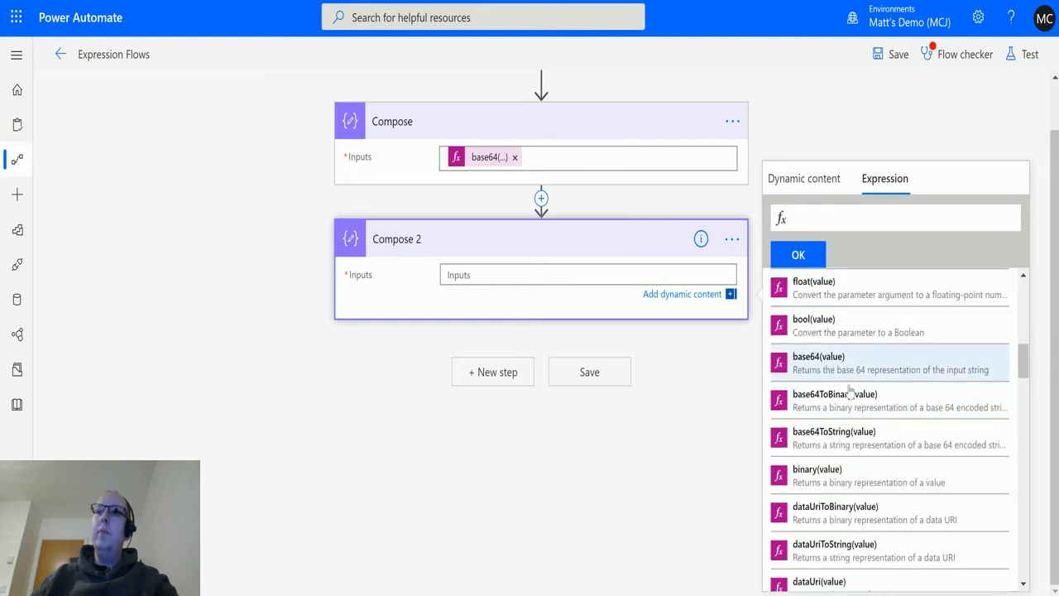
{"action": "scroll", "scroll_direction": "down", "scroll_amount": 3}
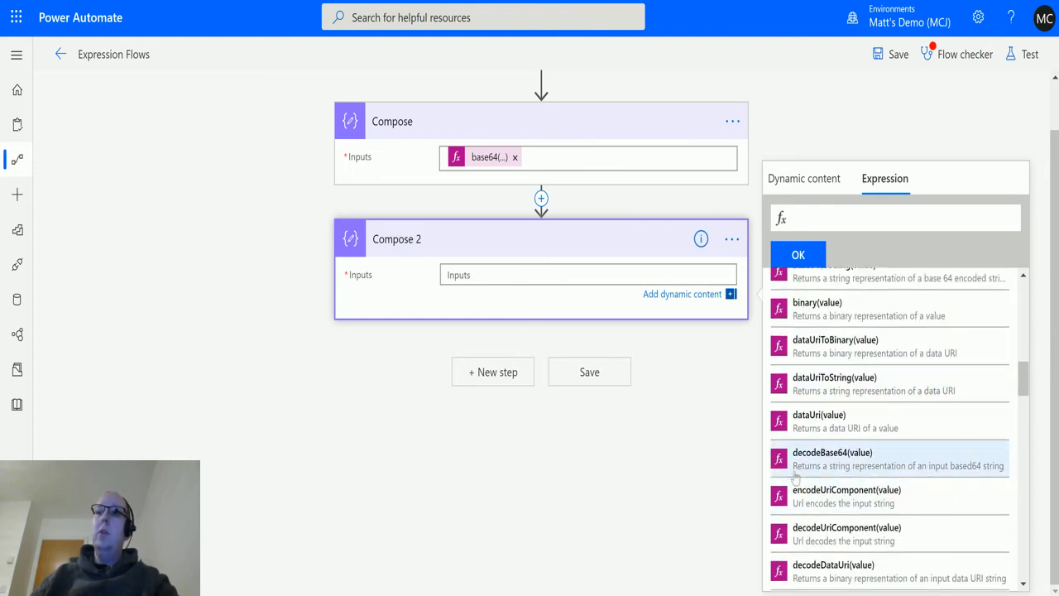
{"action": "mouse_move", "coordinate": [824, 463]}
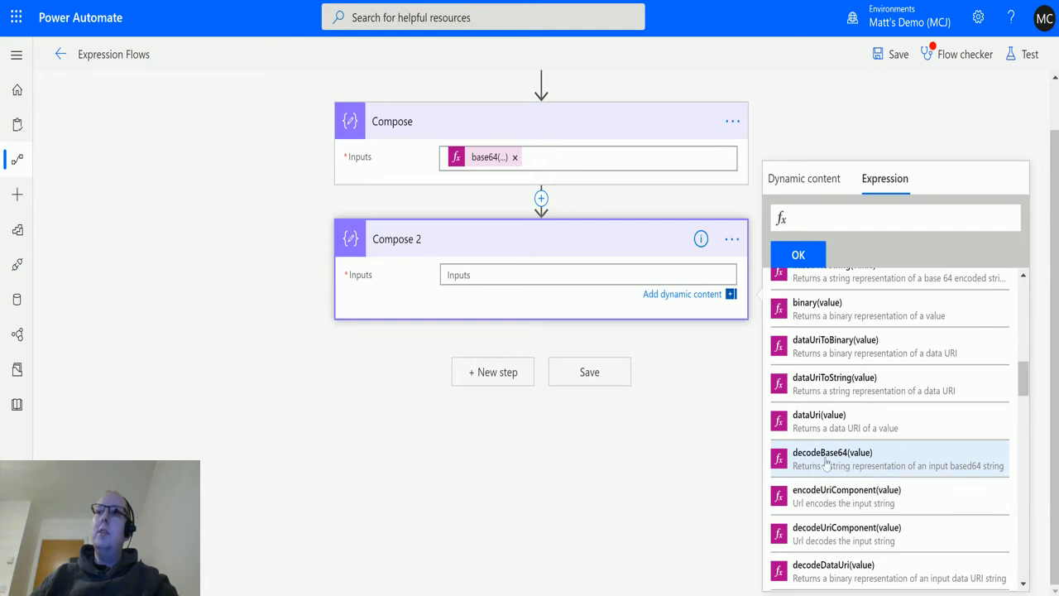
{"action": "mouse_move", "coordinate": [966, 464]}
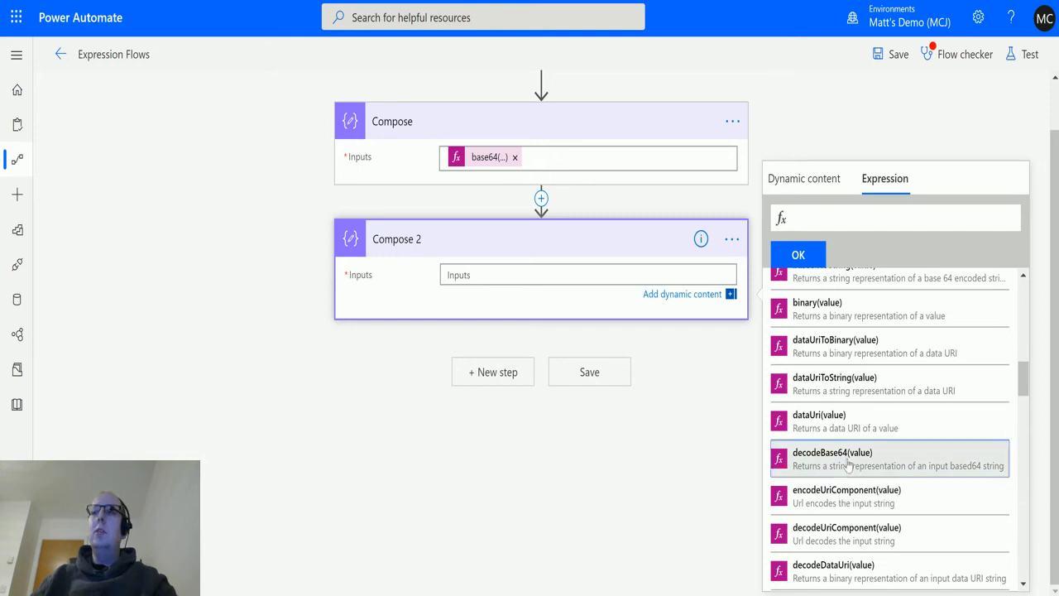
{"action": "left_click", "coordinate": [830, 452]}
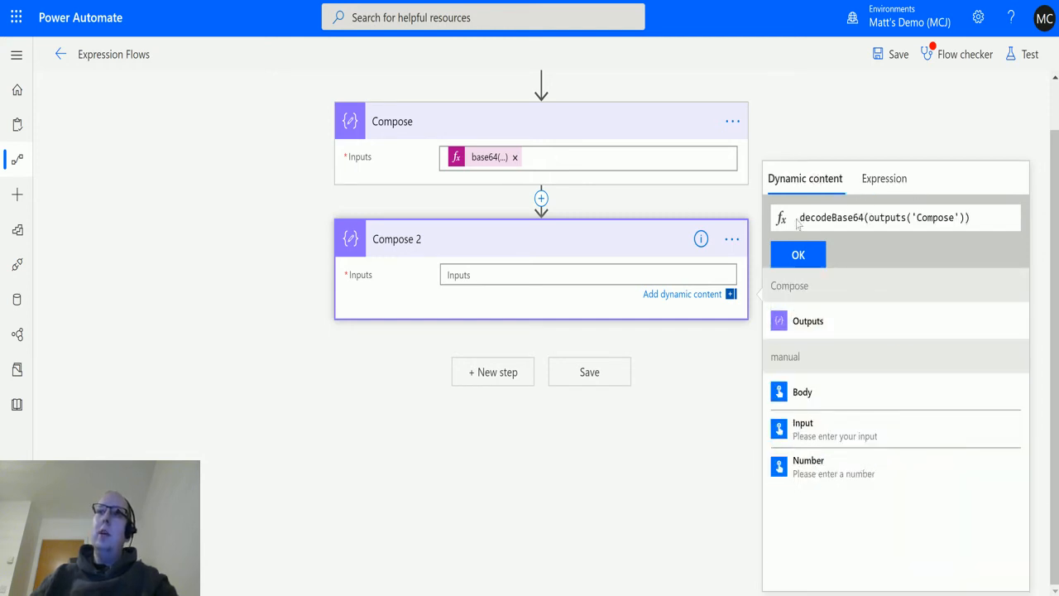
{"action": "left_click", "coordinate": [798, 255]}
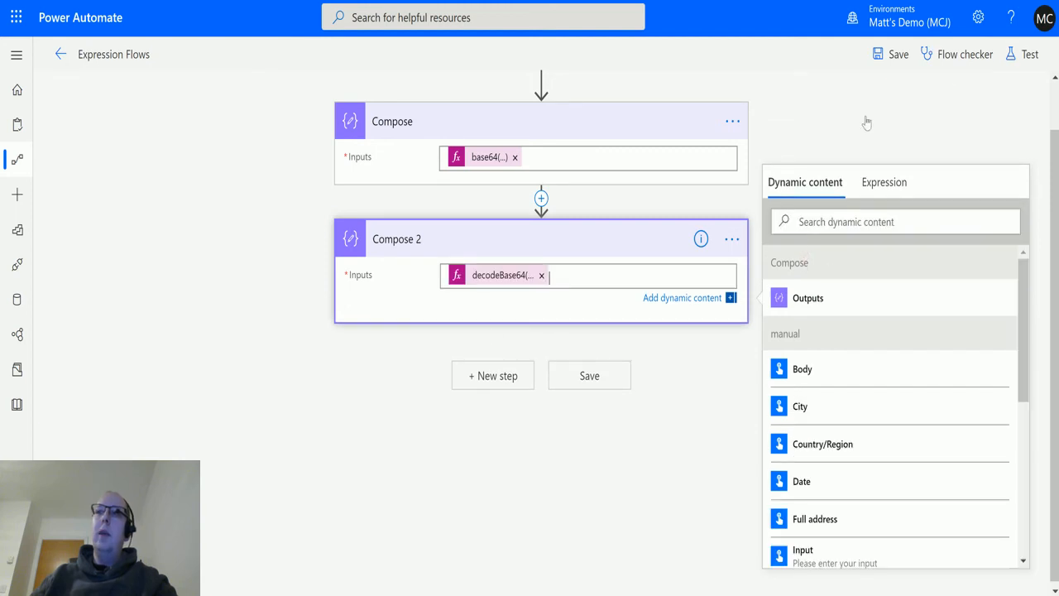
- Test the flow manually with input 'Hi there, my name is matt' and view the run results
{"action": "left_click", "coordinate": [1029, 53]}
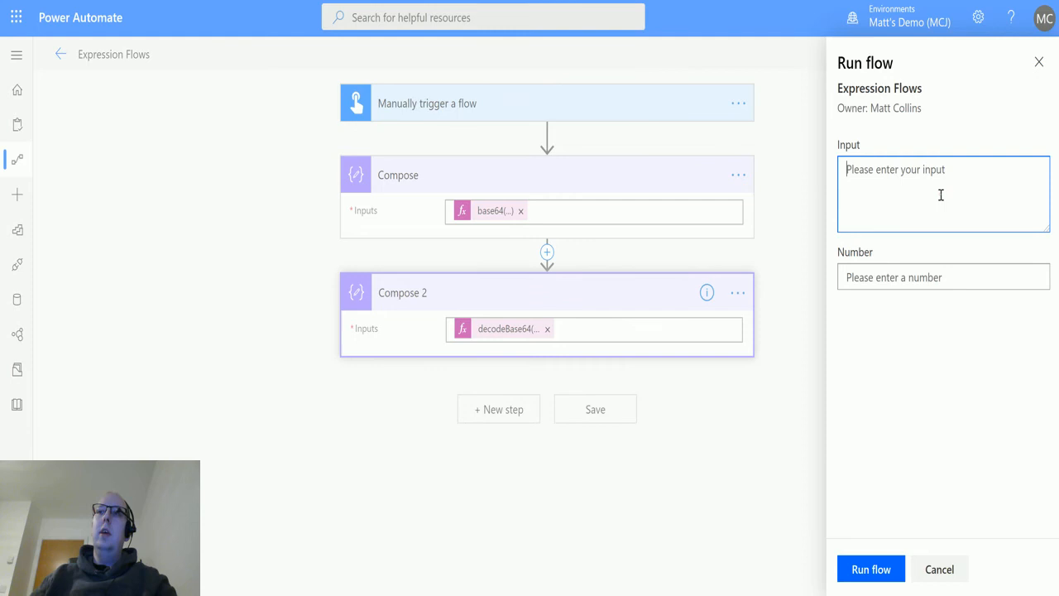
{"action": "type", "text": "Hi there."}
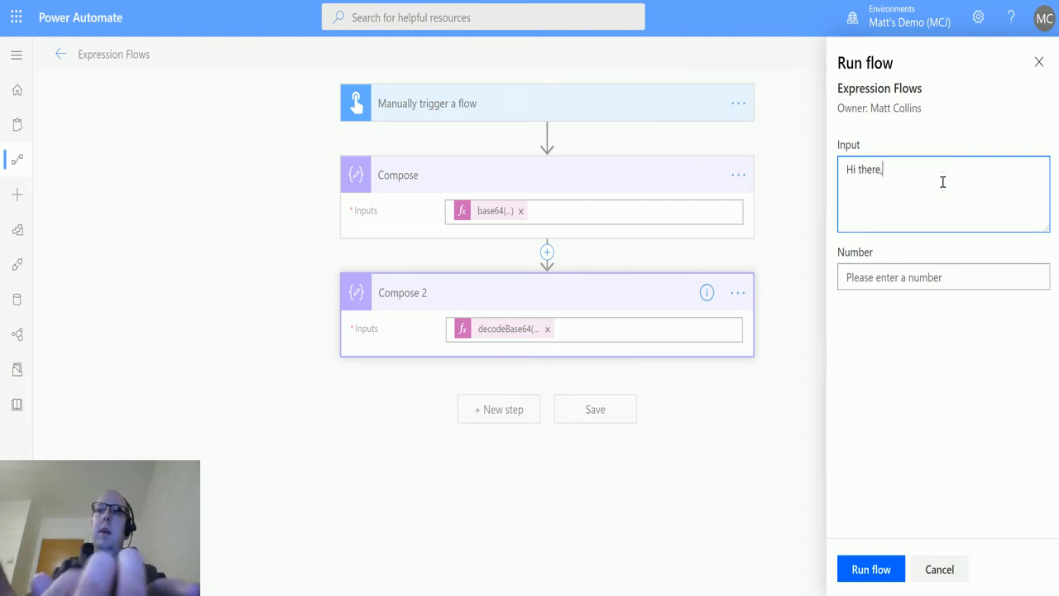
{"action": "type", "text": "my nam"}
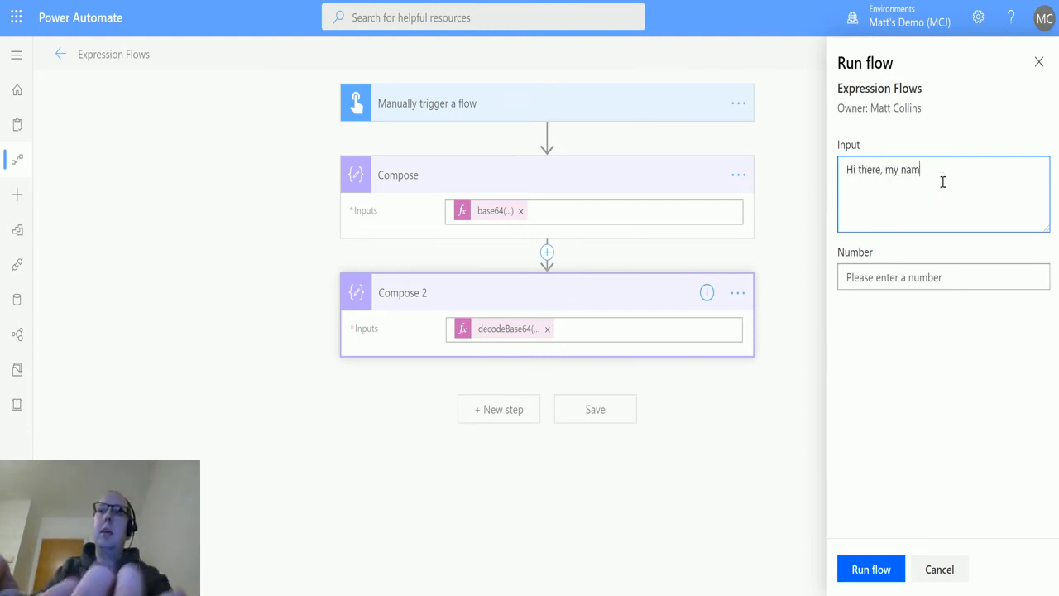
{"action": "type", "text": "e is matt"}
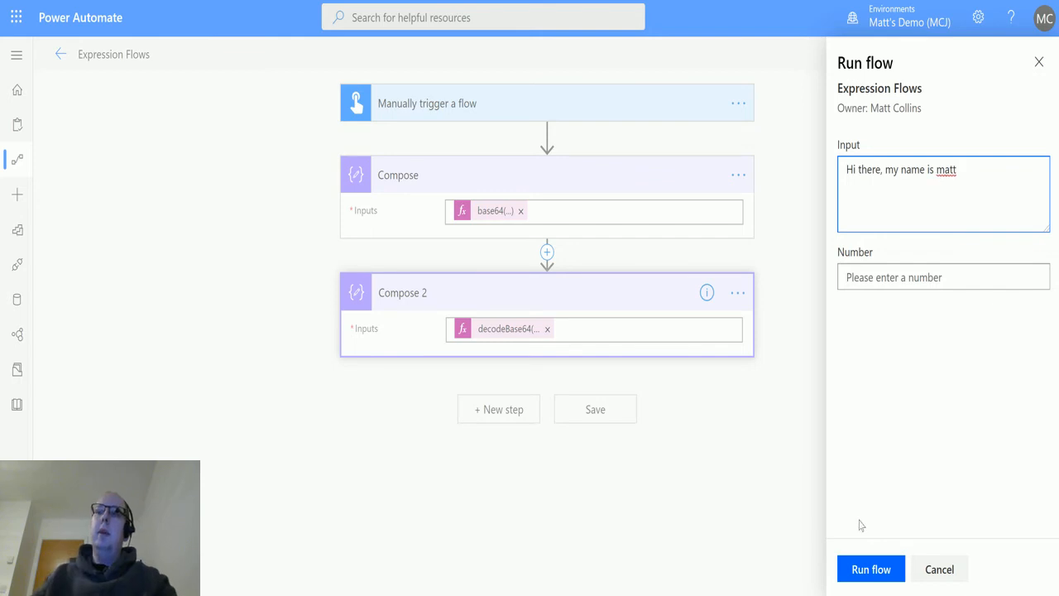
{"action": "left_click", "coordinate": [870, 570]}
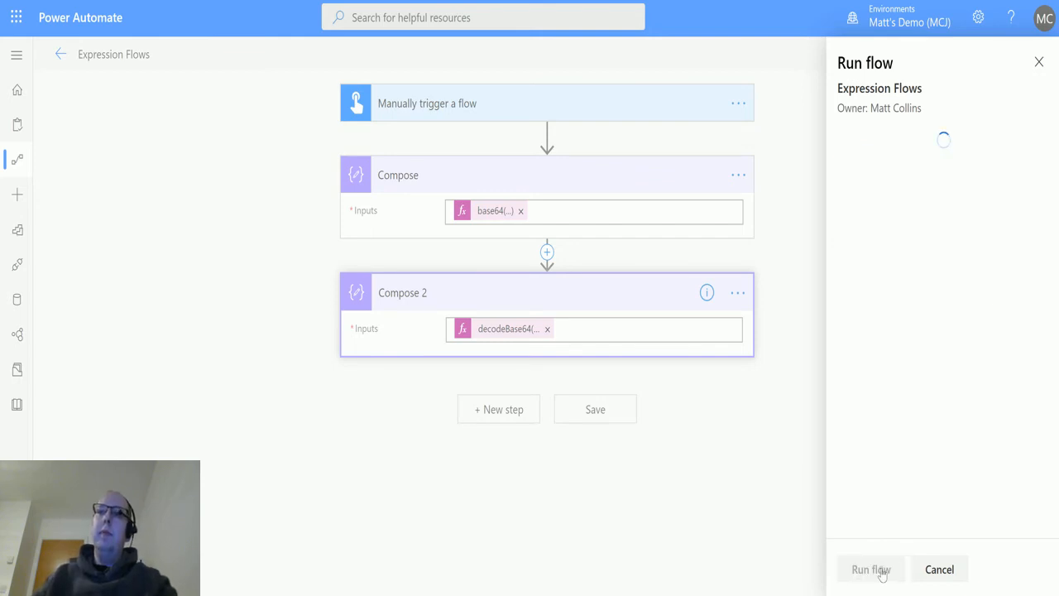
{"action": "left_click", "coordinate": [870, 569]}
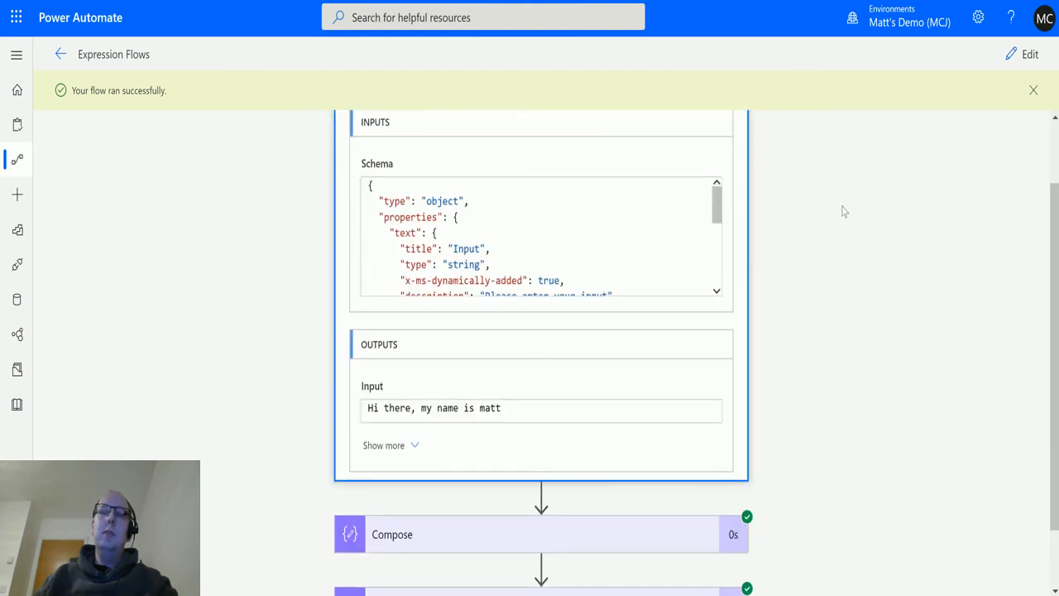
{"action": "scroll", "scroll_direction": "down", "scroll_amount": 3}
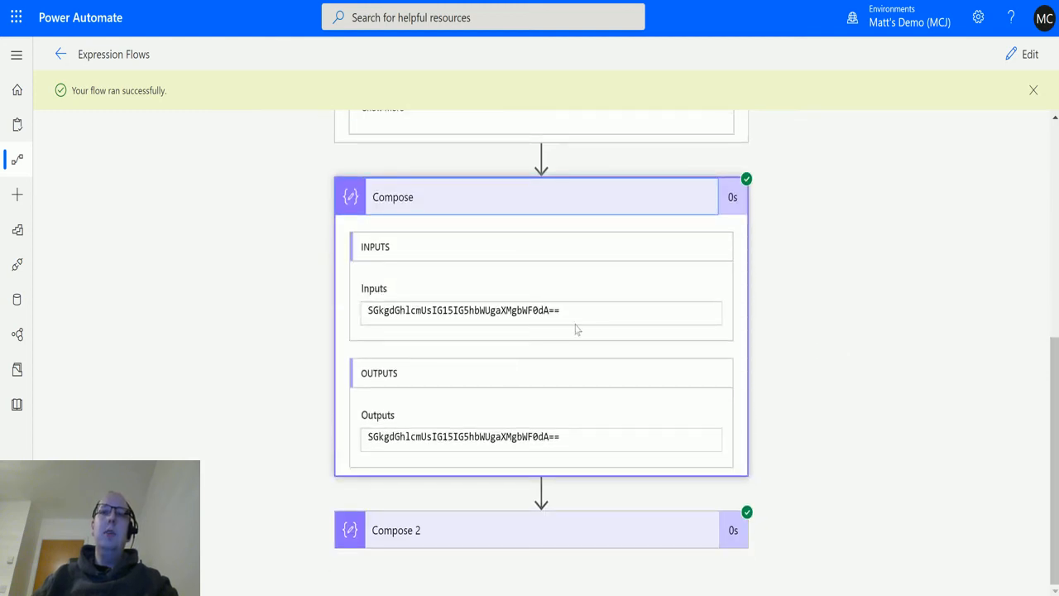
{"action": "mouse_move", "coordinate": [500, 443]}
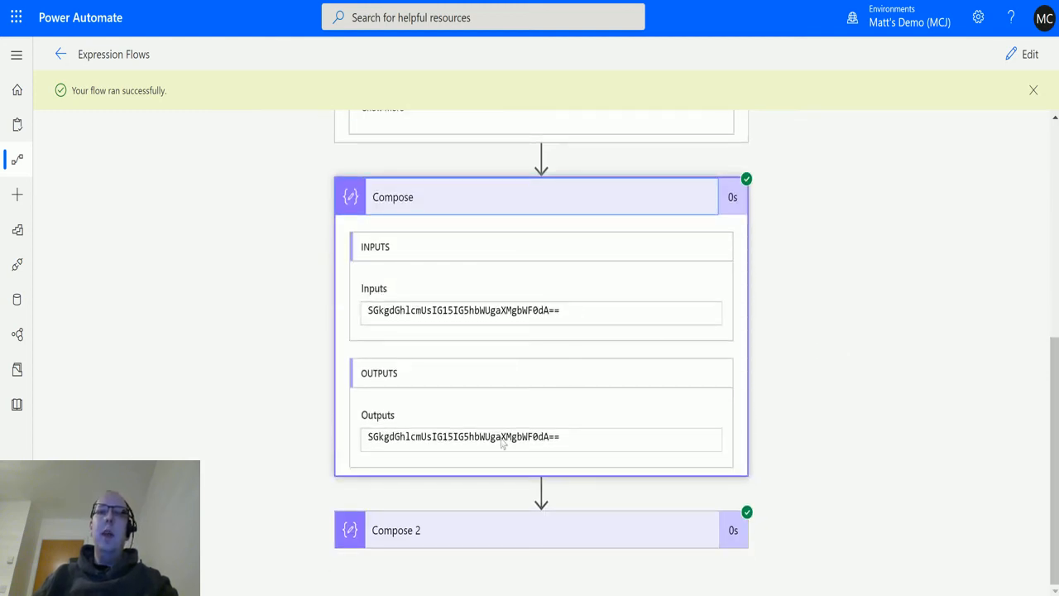
{"action": "left_click", "coordinate": [396, 529]}
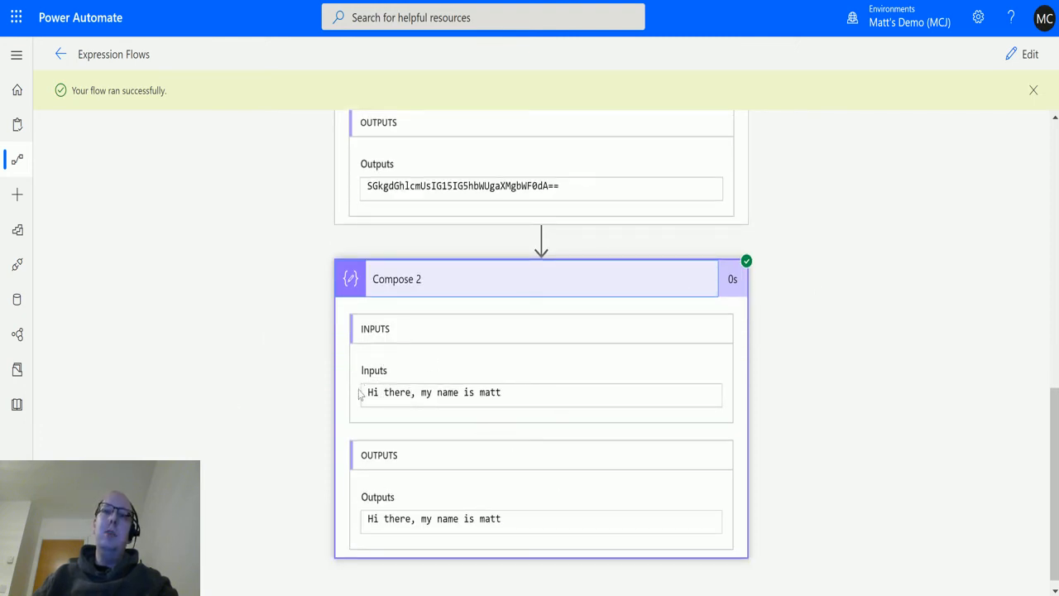
{"action": "scroll", "scroll_direction": "down", "scroll_amount": 3}
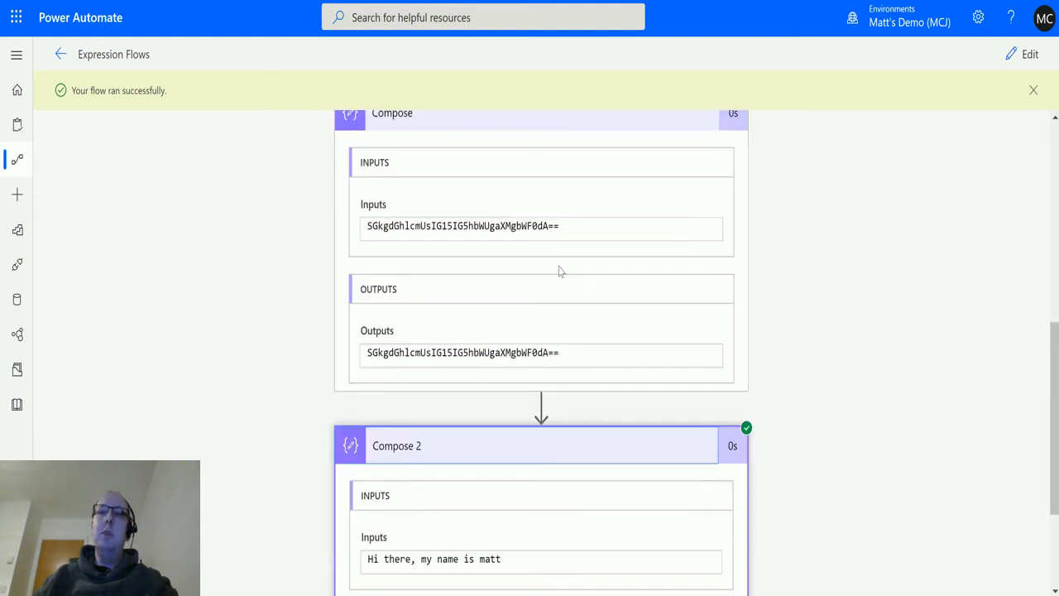
{"action": "scroll", "scroll_direction": "down", "scroll_amount": 3}
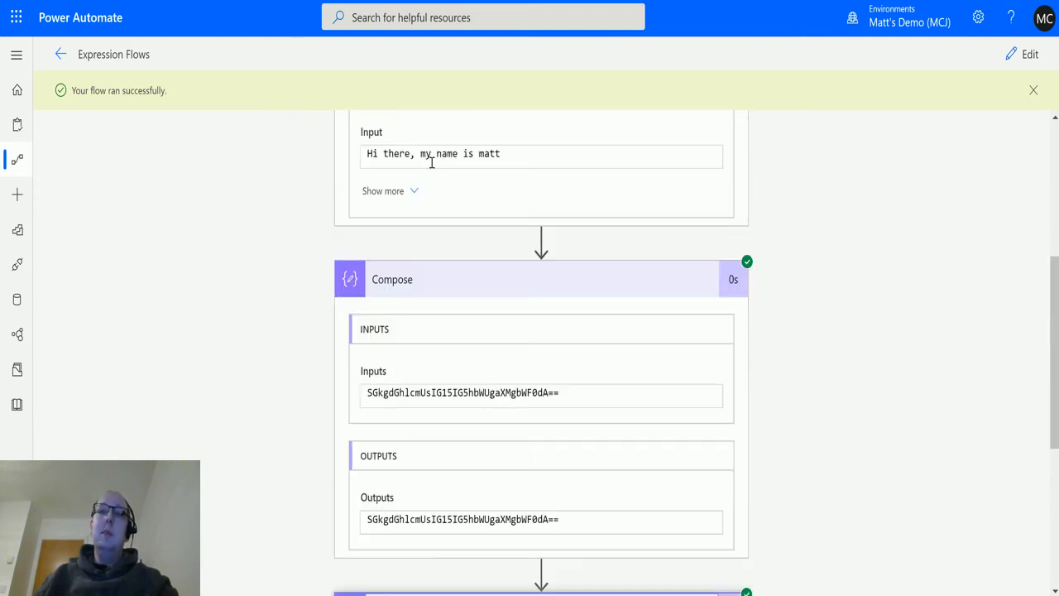
{"action": "scroll", "scroll_direction": "down", "scroll_amount": 3}
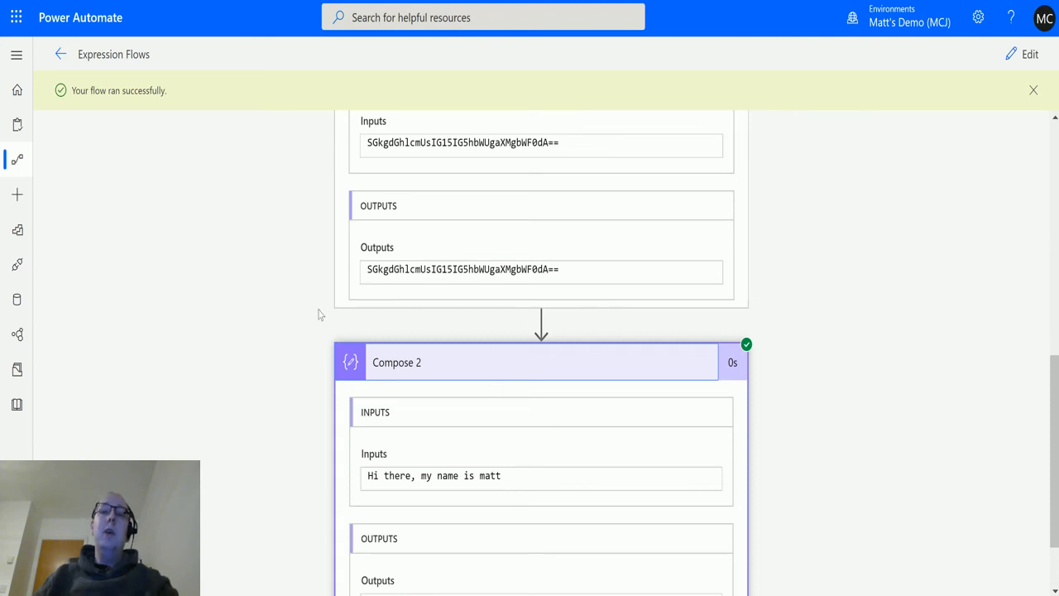
{"action": "mouse_move", "coordinate": [512, 290]}
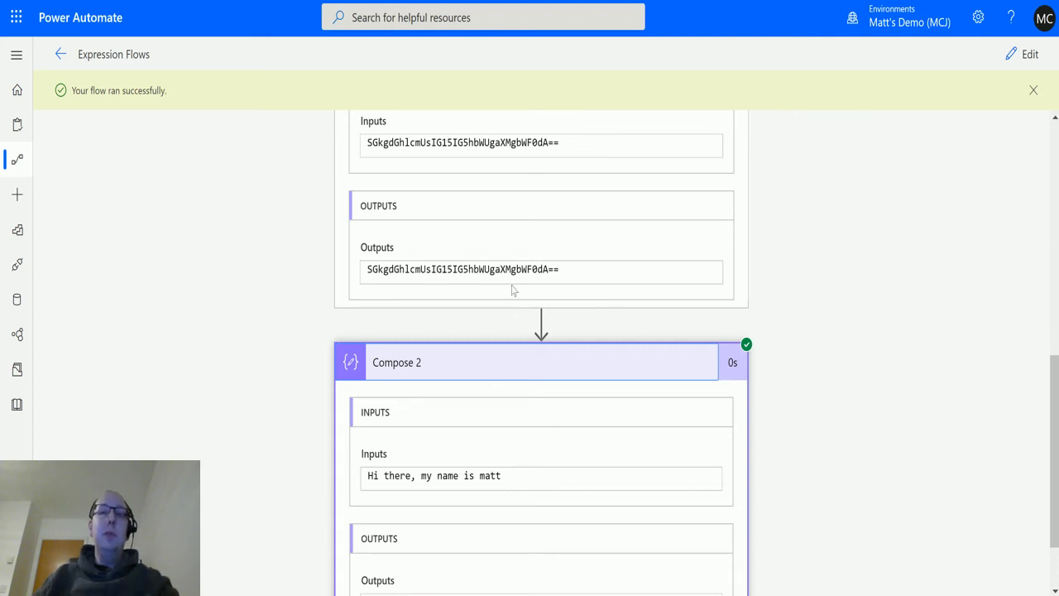
{"action": "mouse_move", "coordinate": [324, 309]}
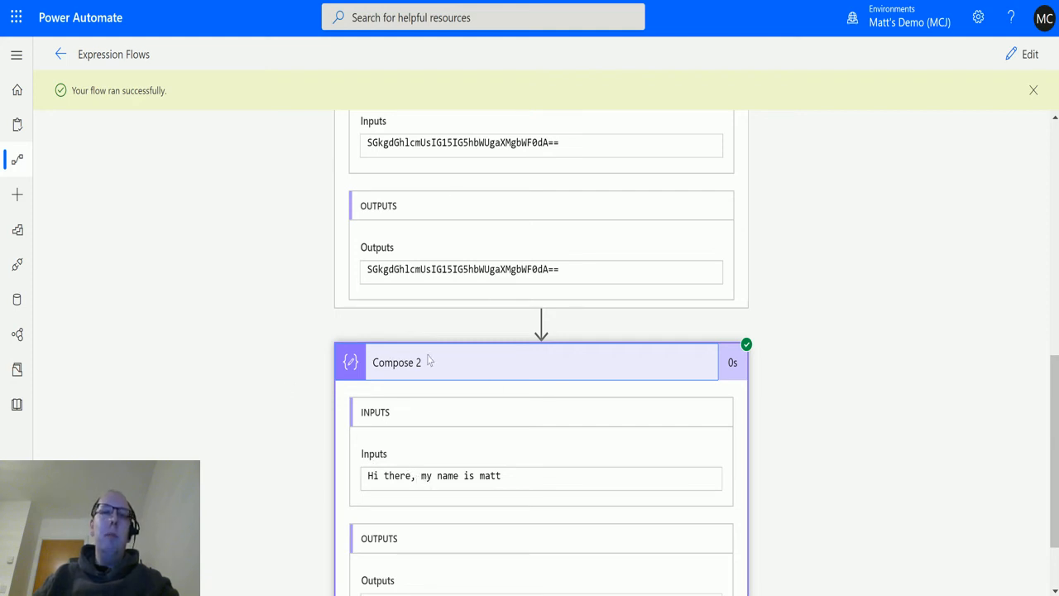
{"action": "mouse_move", "coordinate": [417, 436]}
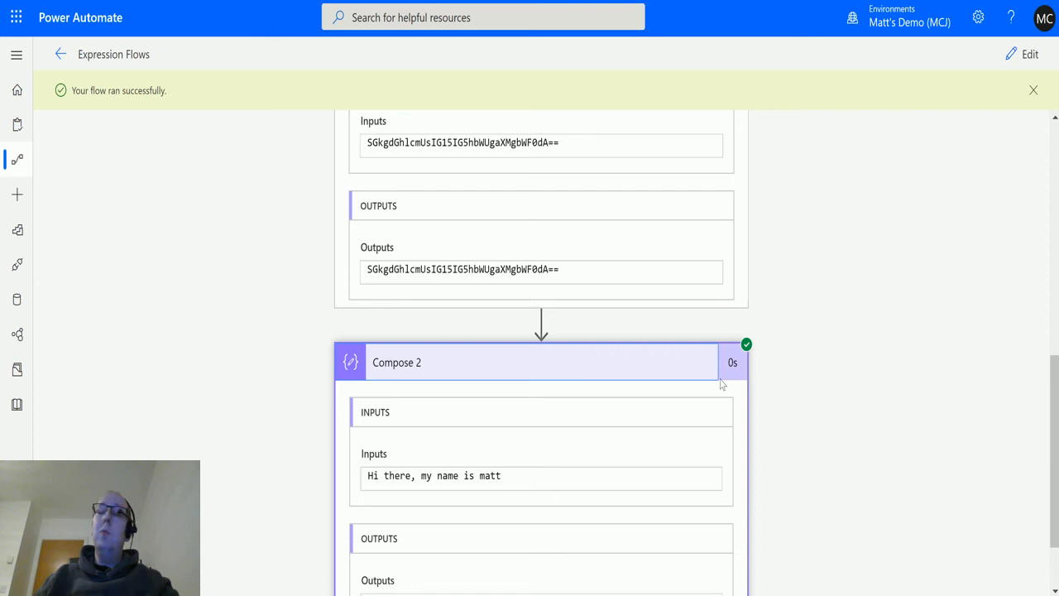
{"action": "mouse_move", "coordinate": [245, 311]}
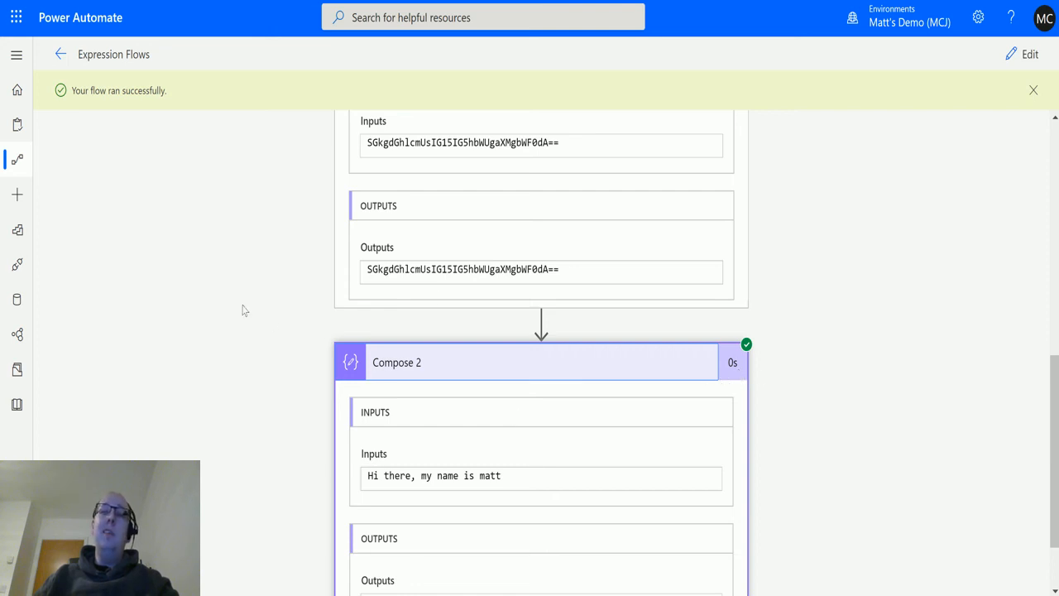
{"action": "scroll", "scroll_direction": "down", "scroll_amount": 3}
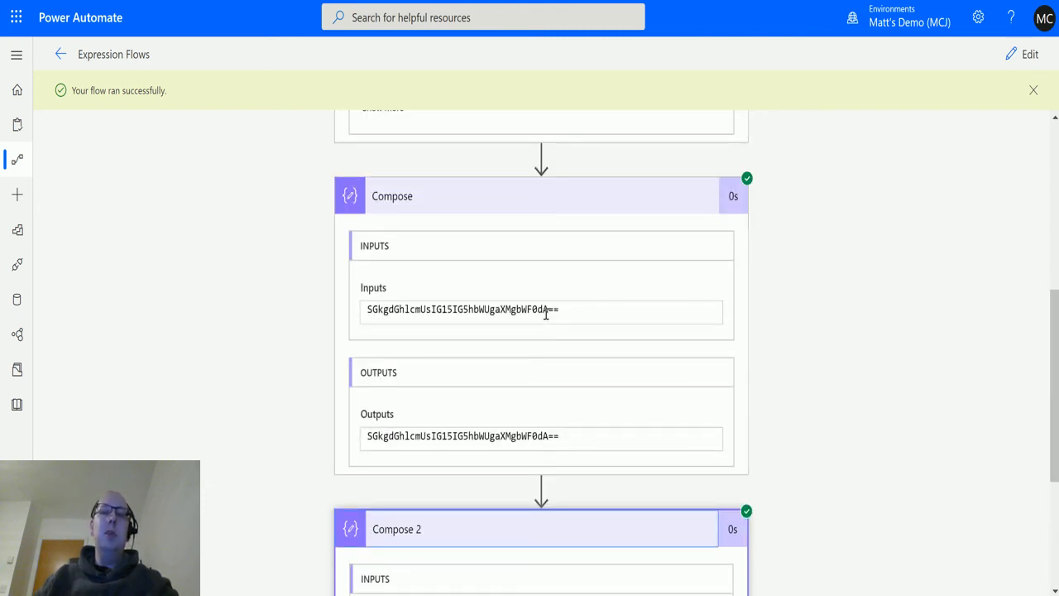
{"action": "scroll", "scroll_direction": "down", "scroll_amount": 3}
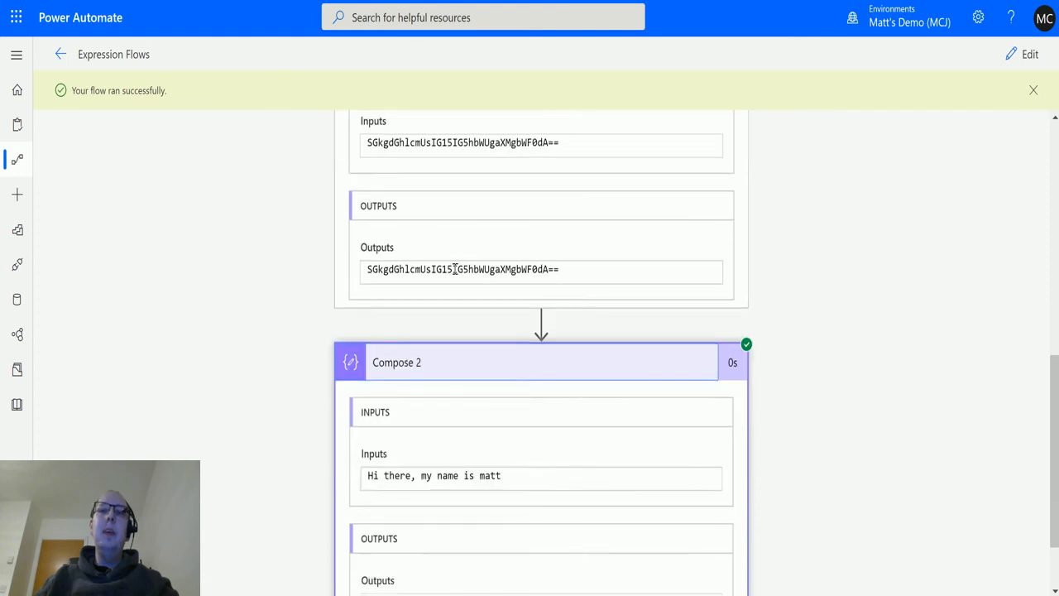
{"action": "scroll", "scroll_direction": "down", "scroll_amount": 3}
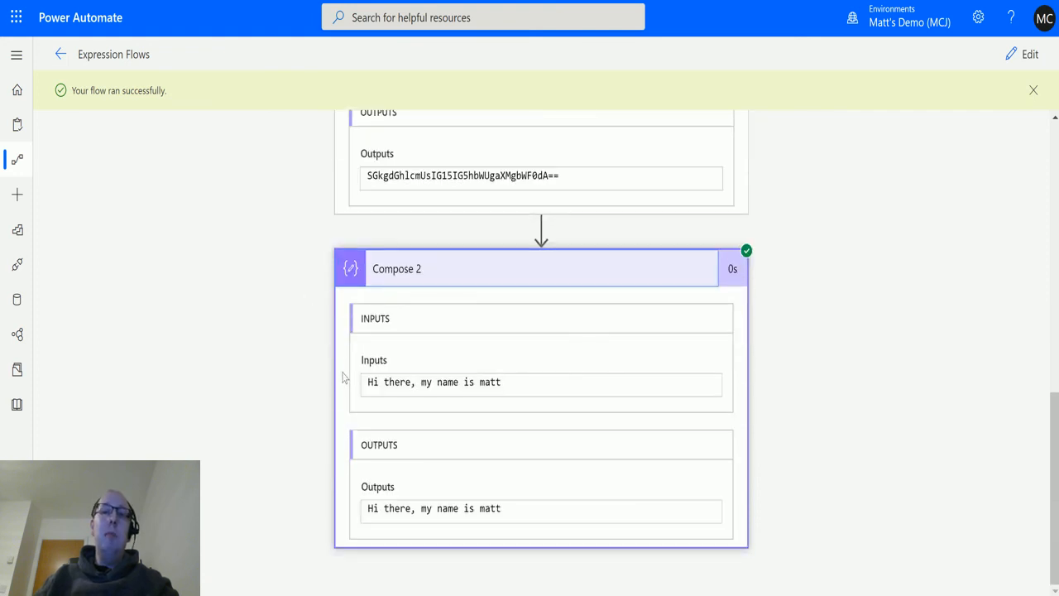
{"action": "mouse_move", "coordinate": [325, 372]}
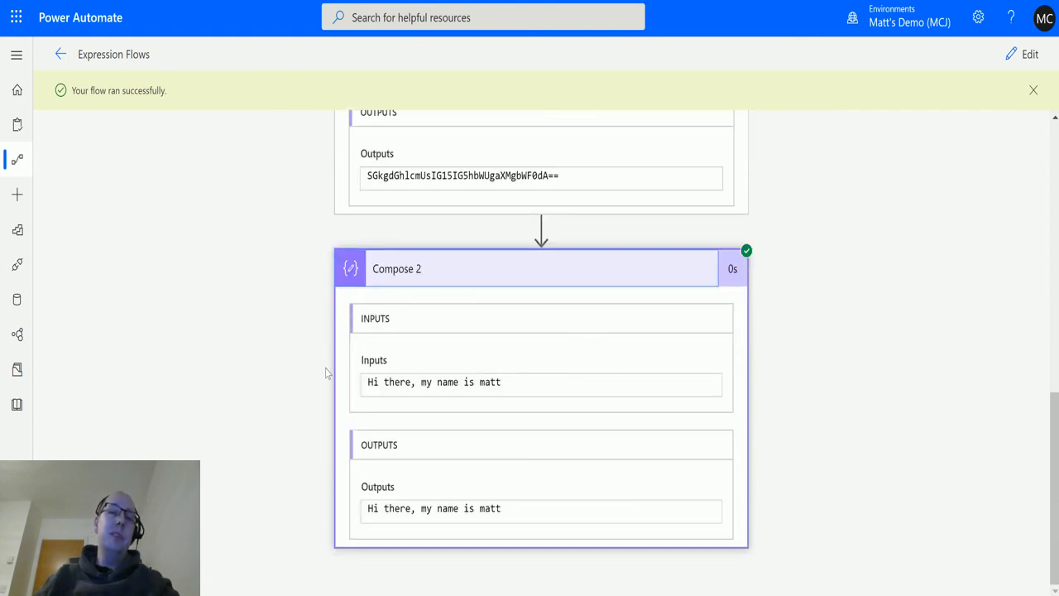
{"action": "mouse_move", "coordinate": [334, 454]}
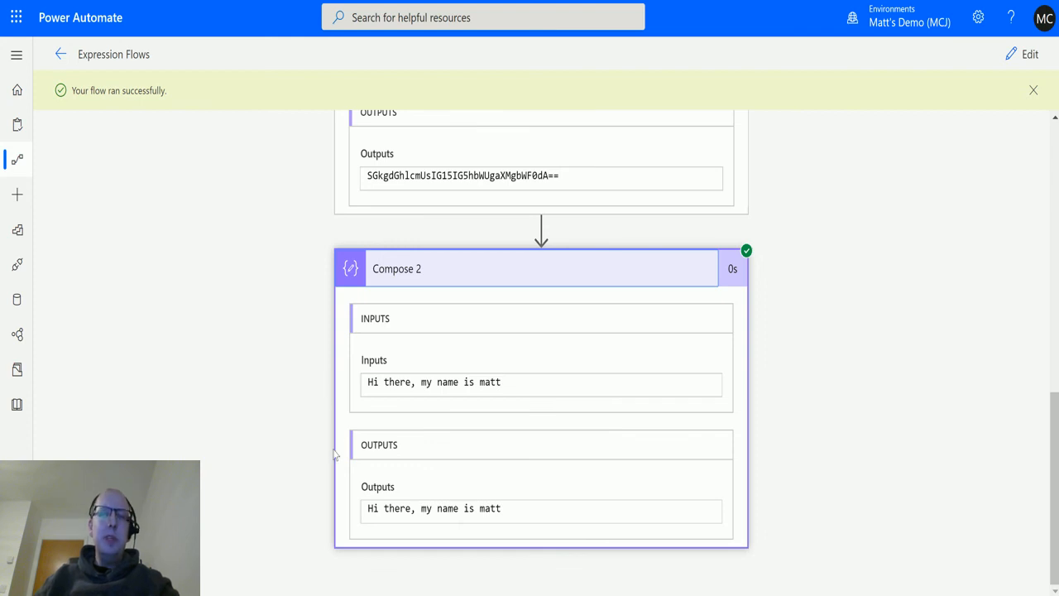
{"action": "mouse_move", "coordinate": [315, 444]}
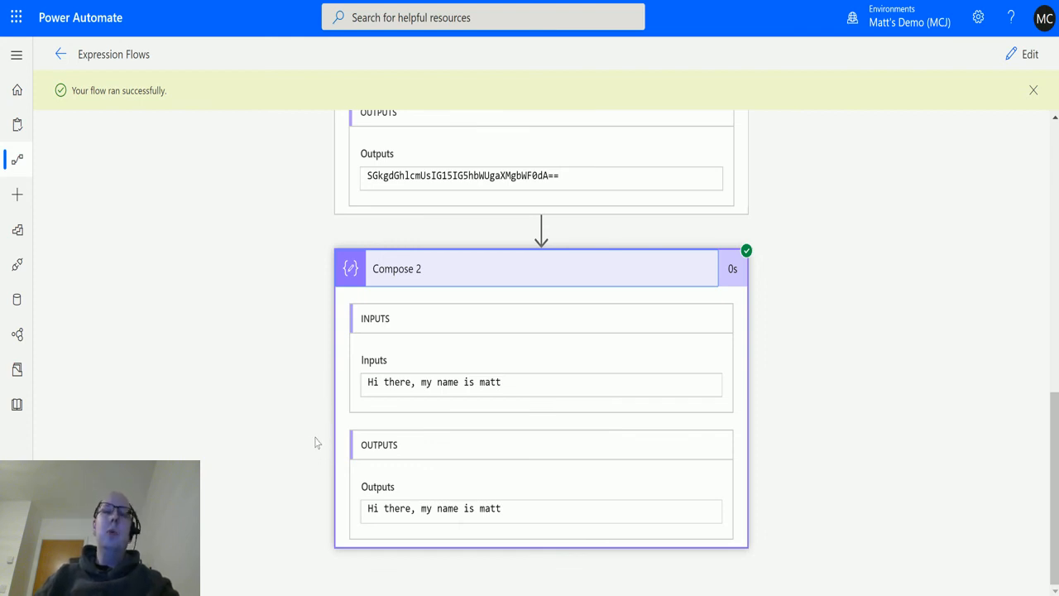
{"action": "mouse_move", "coordinate": [400, 480]}
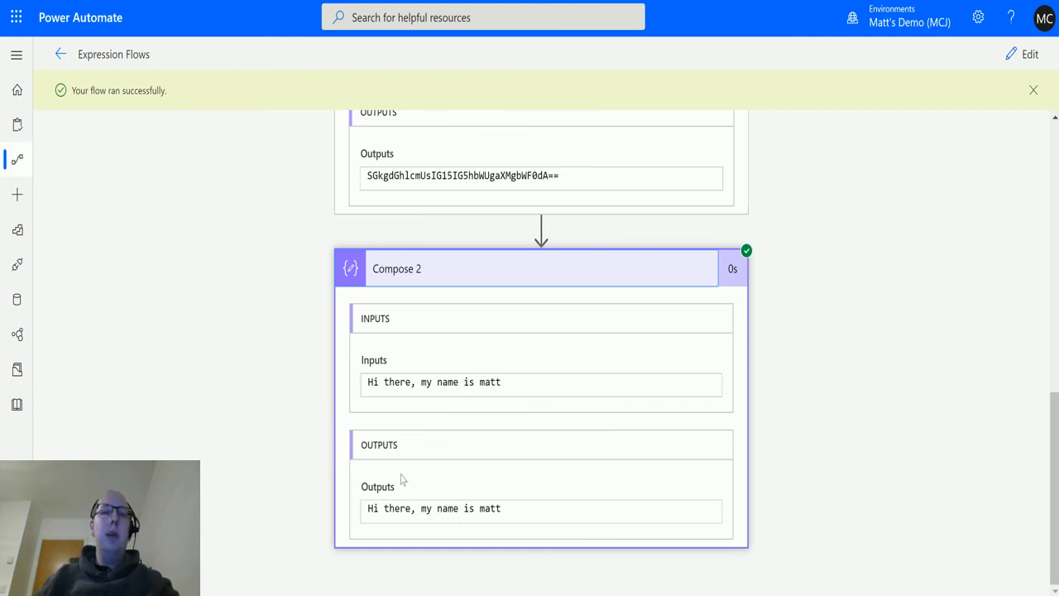
{"action": "mouse_move", "coordinate": [258, 461]}
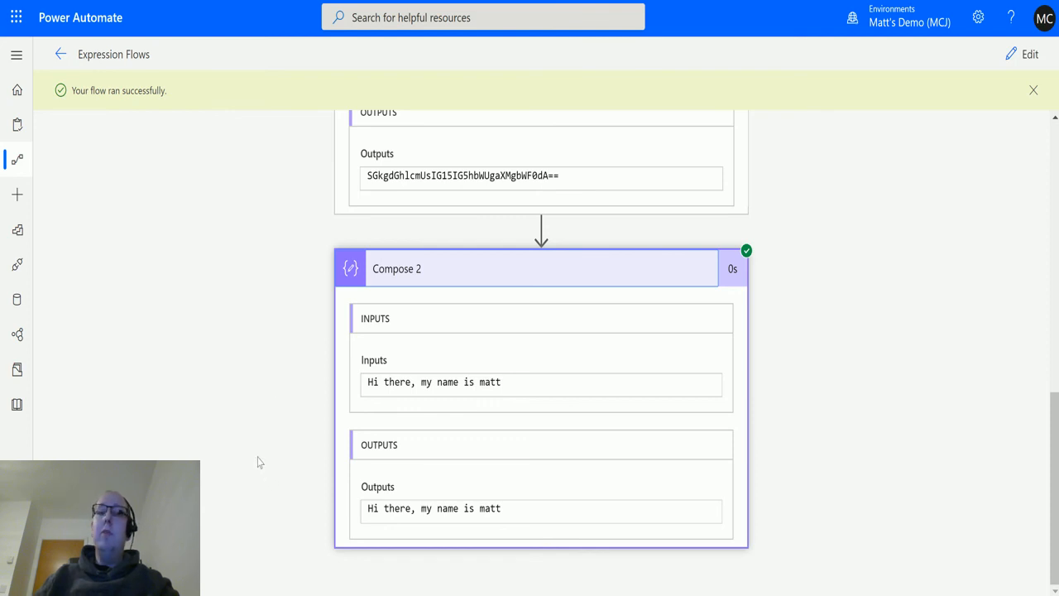
{"action": "mouse_move", "coordinate": [268, 439]}
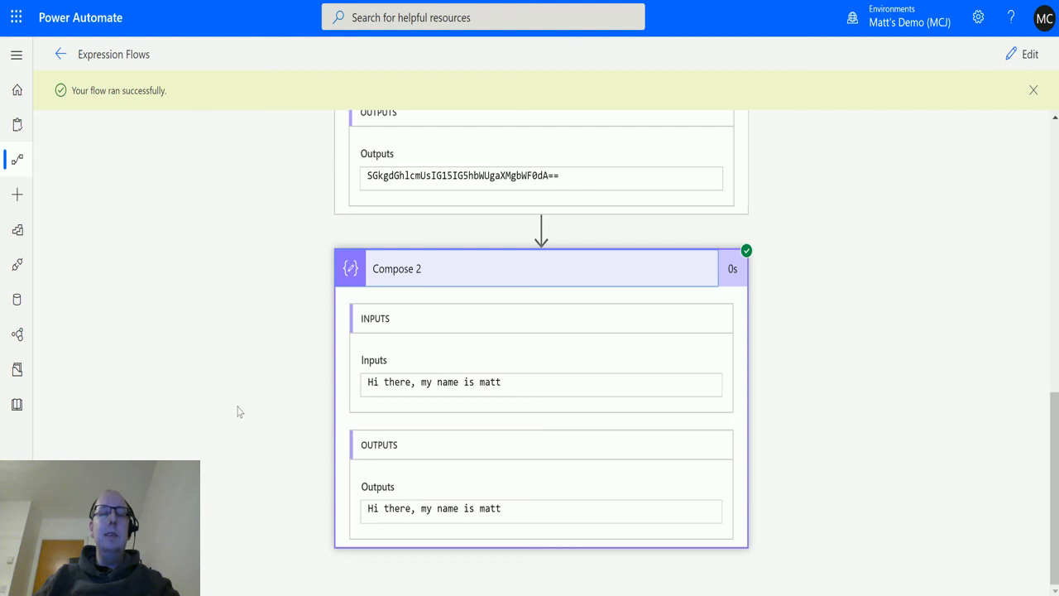
{"action": "mouse_move", "coordinate": [192, 410]}
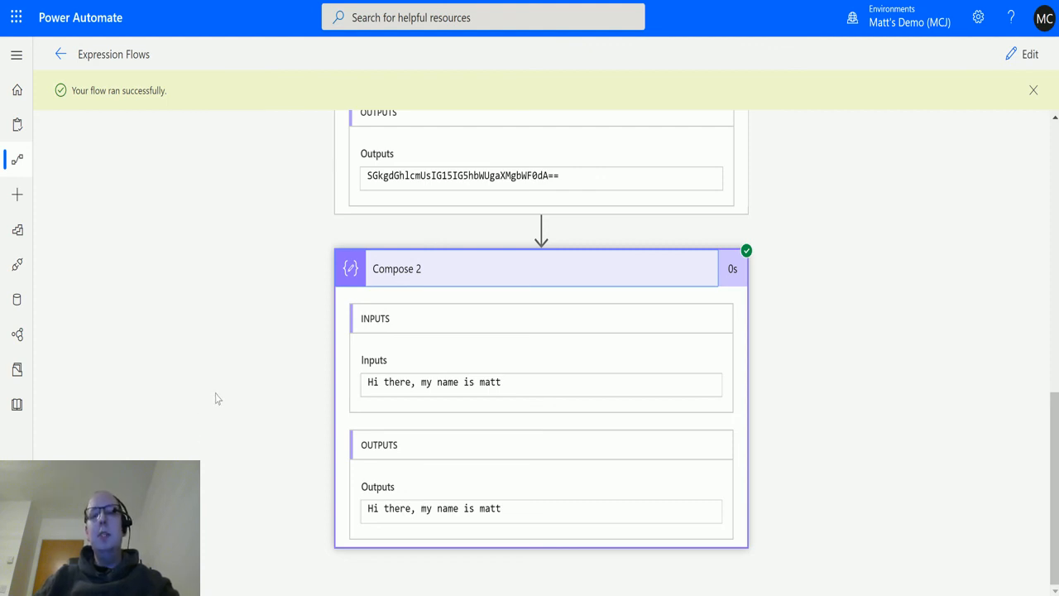
{"action": "mouse_move", "coordinate": [235, 414]}
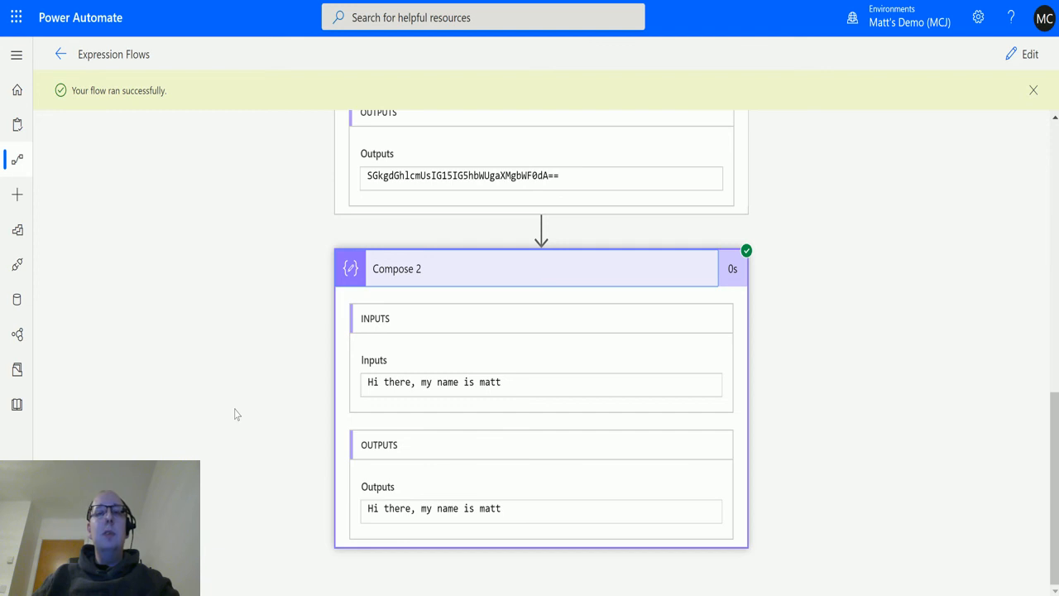
{"action": "mouse_move", "coordinate": [235, 420]}
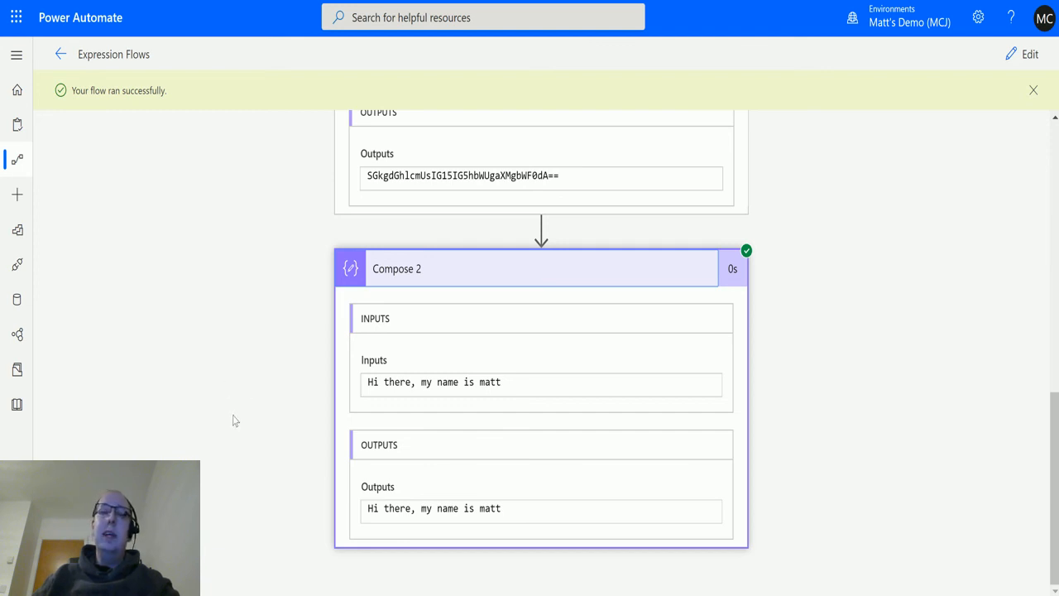